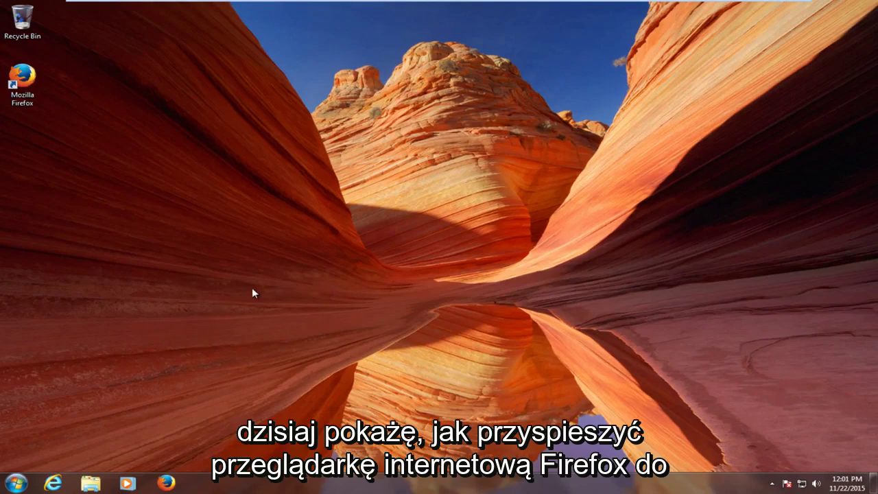
mouse_move(202, 287)
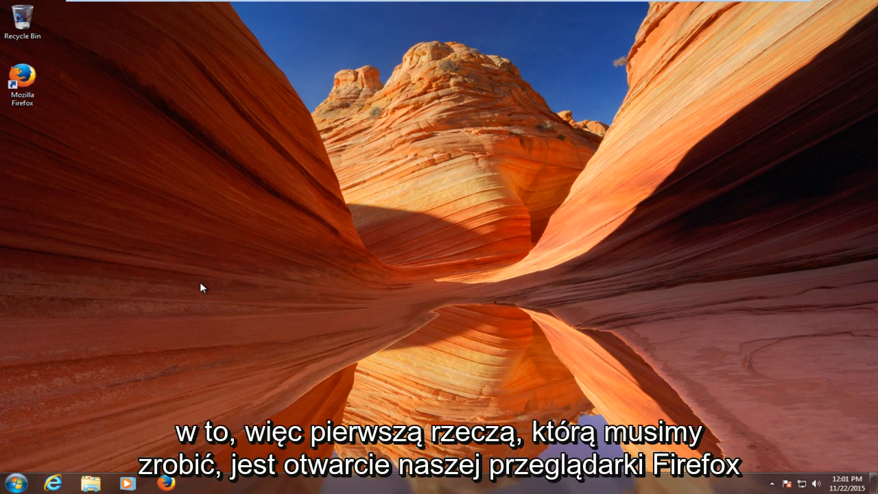
mouse_move(50, 90)
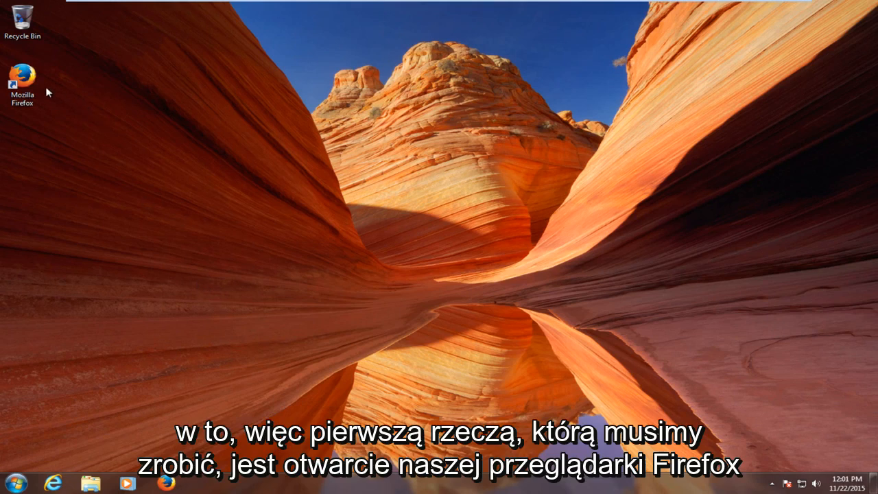
Launch Firefox maximized and load about:config in the address bar.
click(25, 74)
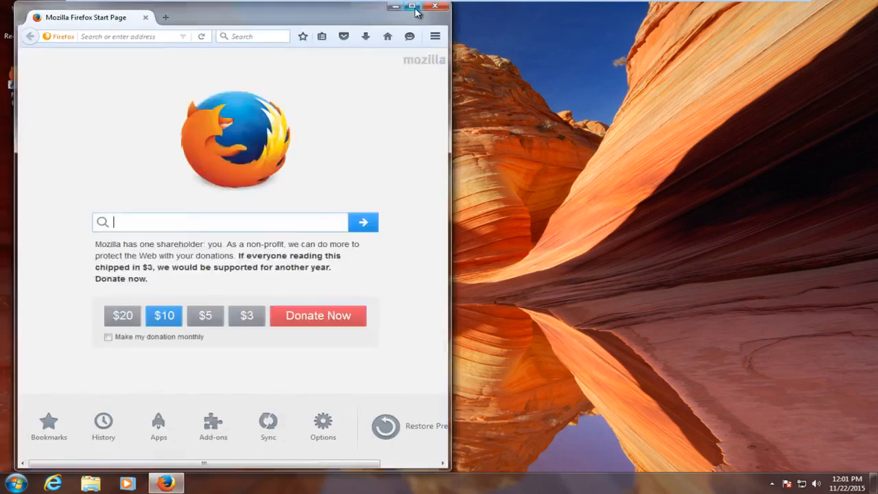
click(418, 9)
text(a)
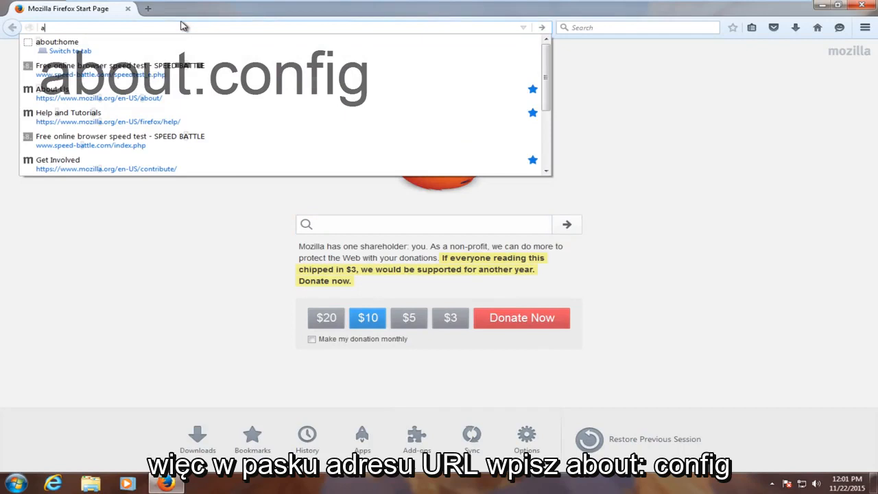
text(bout:config)
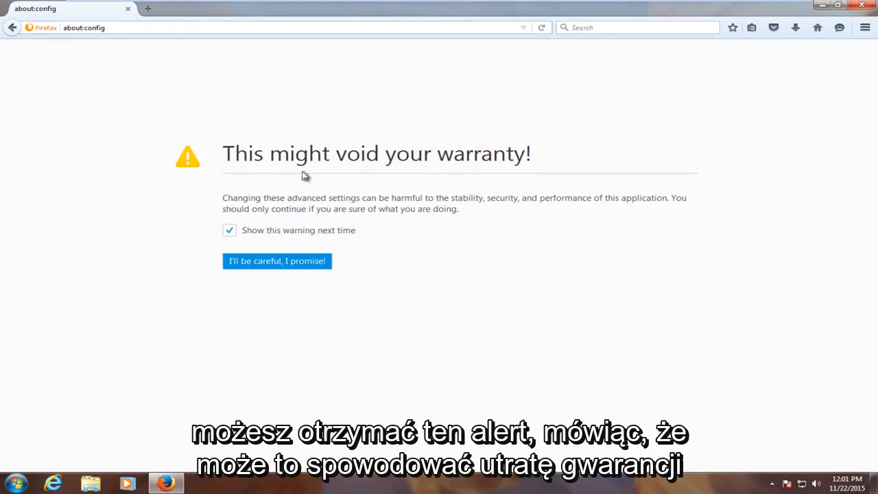
mouse_move(199, 247)
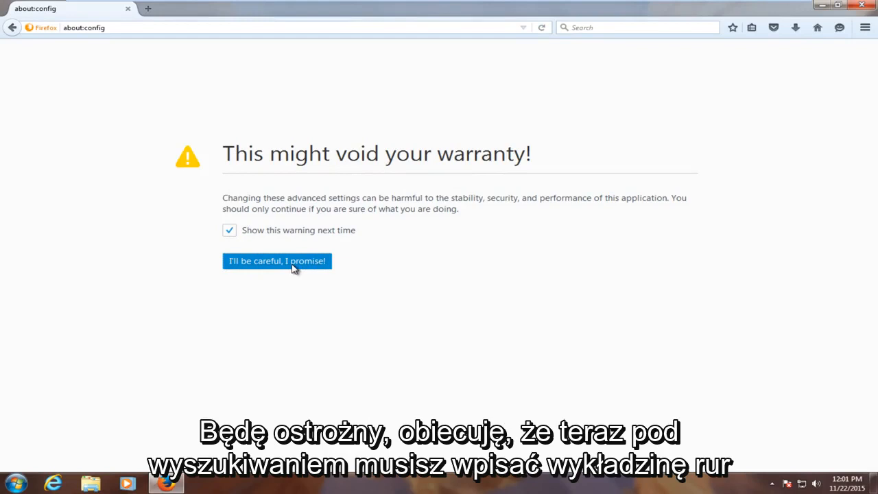
Accept the risk warning and filter the preferences list to 'pipelining'.
click(277, 261)
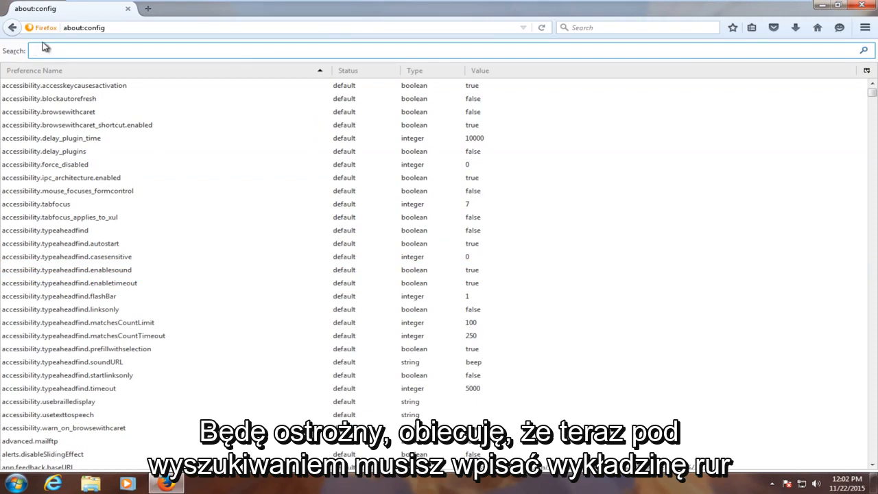
text(pipelinin)
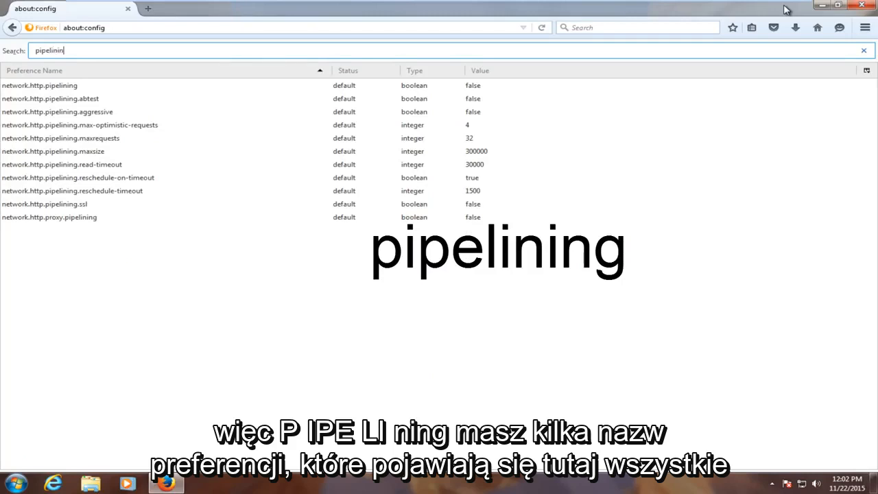
text(g)
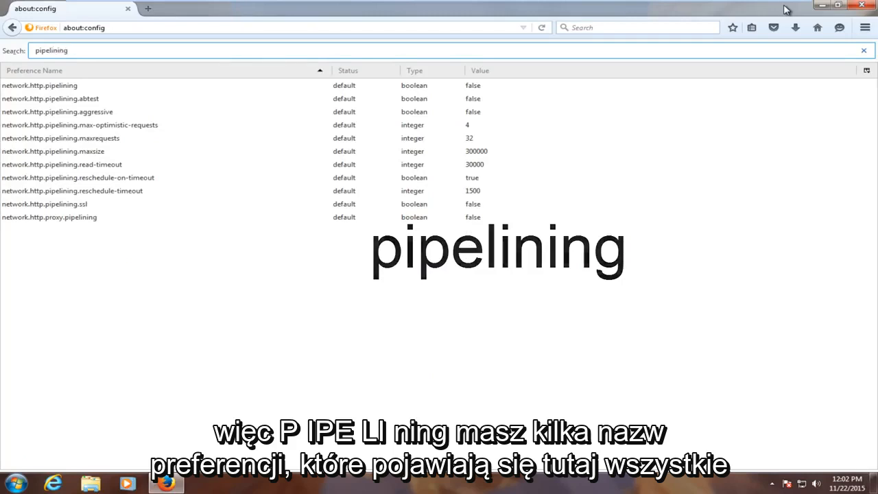
click(72, 190)
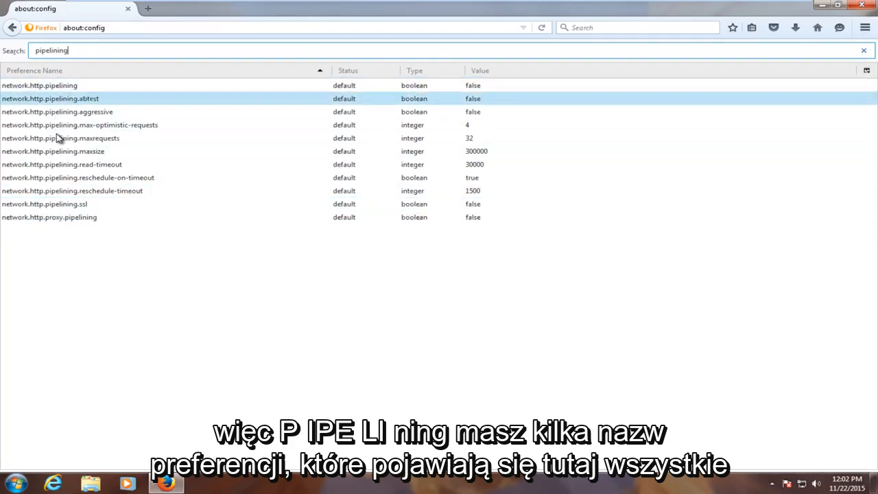
click(49, 216)
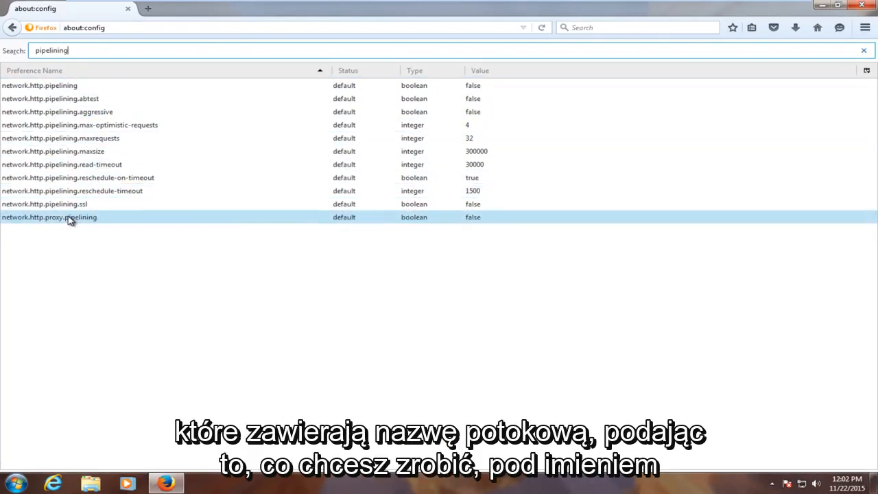
click(39, 85)
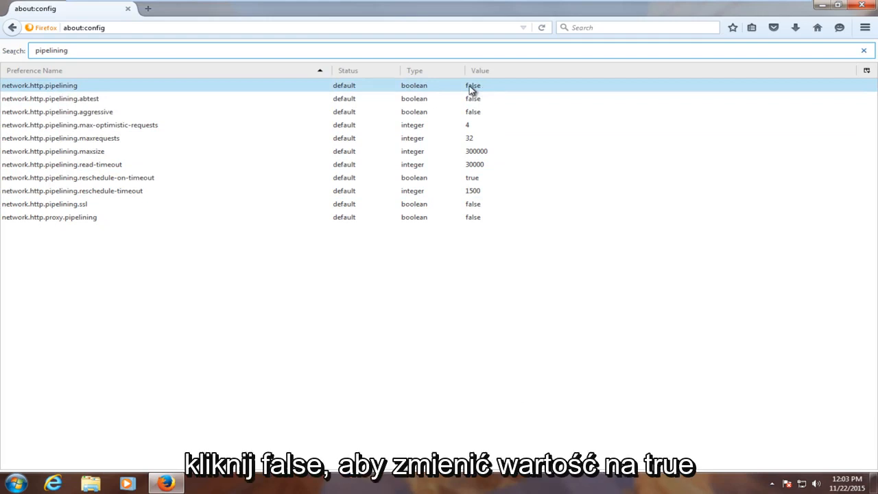
Toggle network.http.pipelining, pipelining.ssl and proxy.pipelining from false to true.
double_click(473, 85)
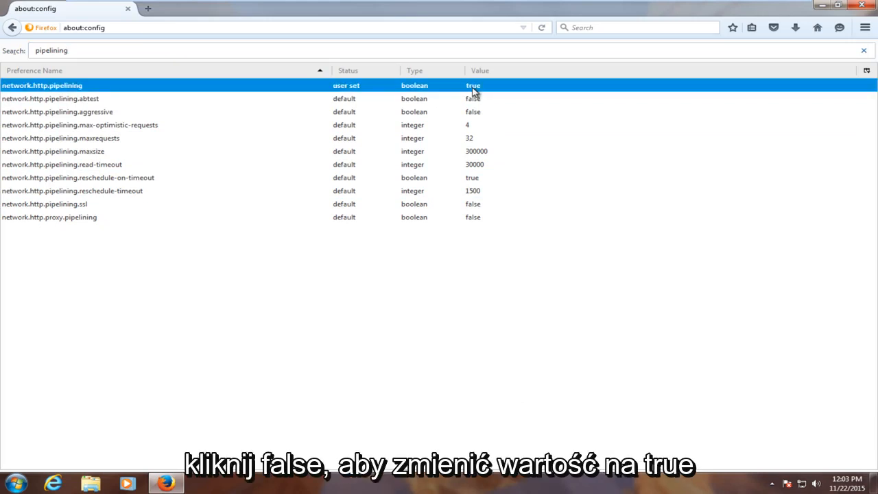
mouse_move(215, 104)
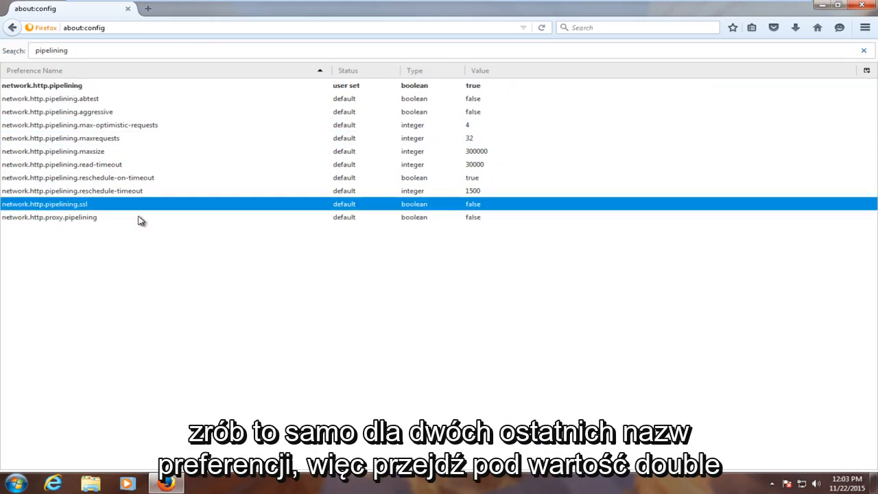
click(49, 217)
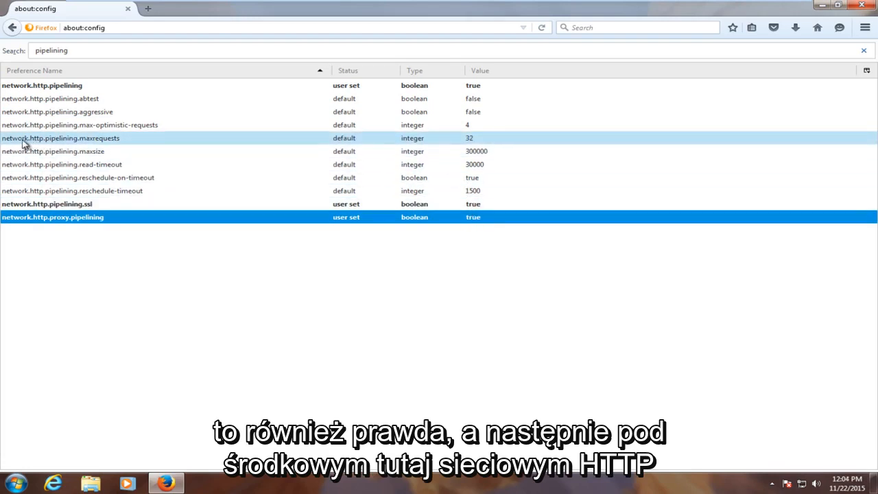
click(60, 138)
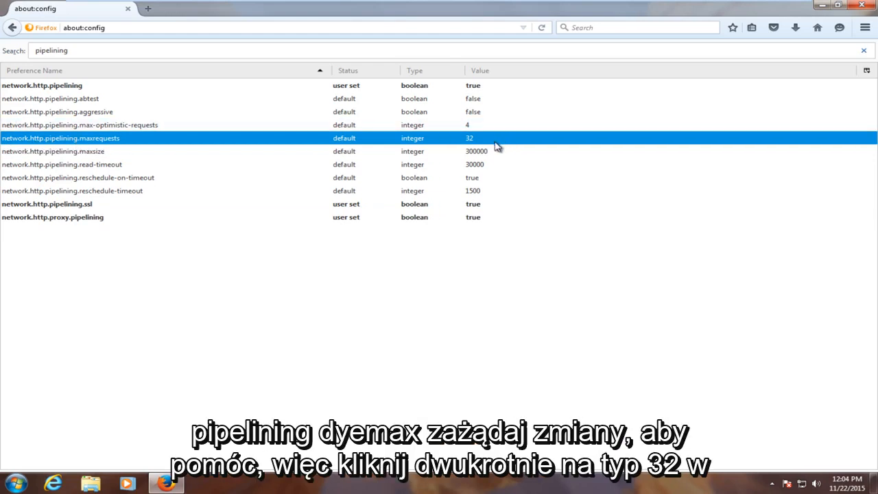
Set network.http.pipelining.maxrequests to 8 instead of 32.
double_click(61, 138)
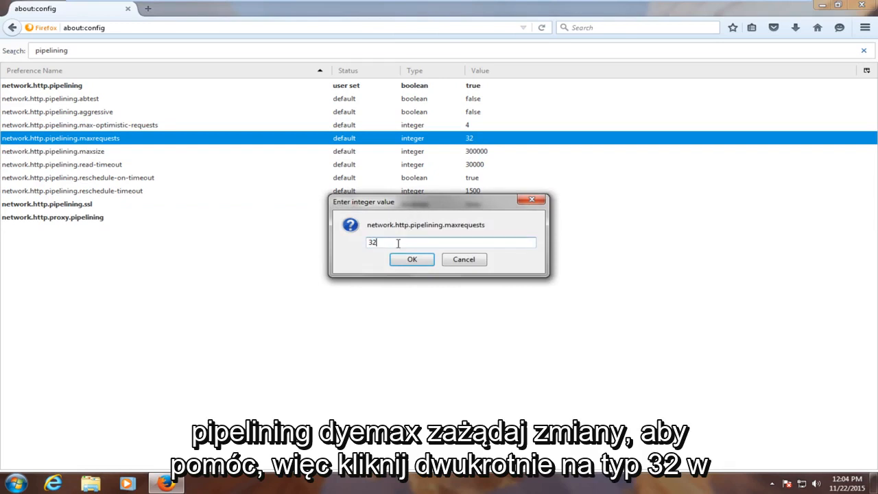
double_click(372, 242)
text(8)
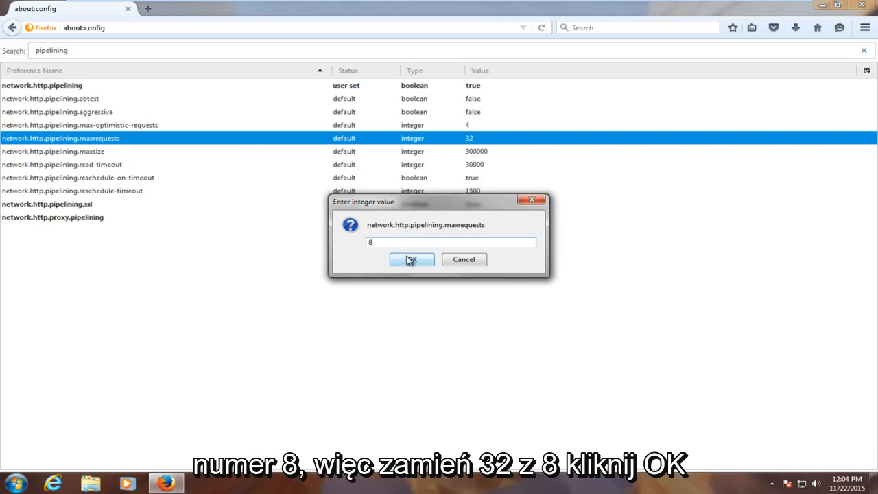
click(412, 259)
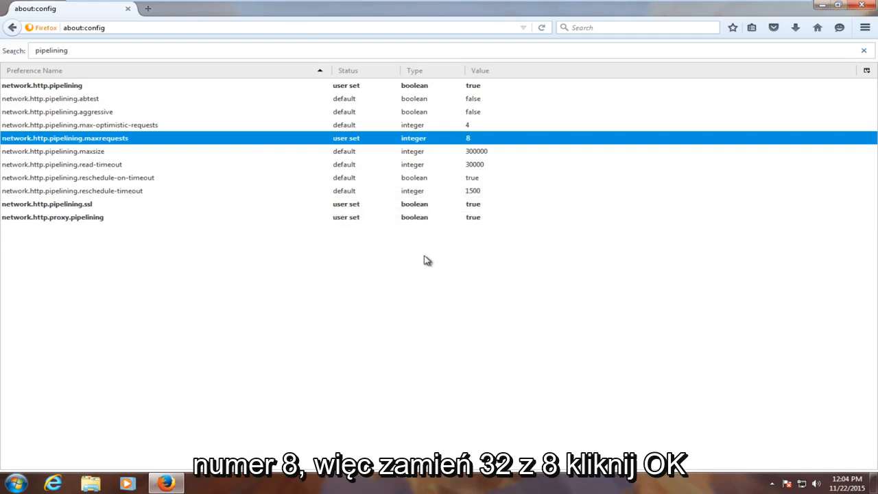
mouse_move(867, 154)
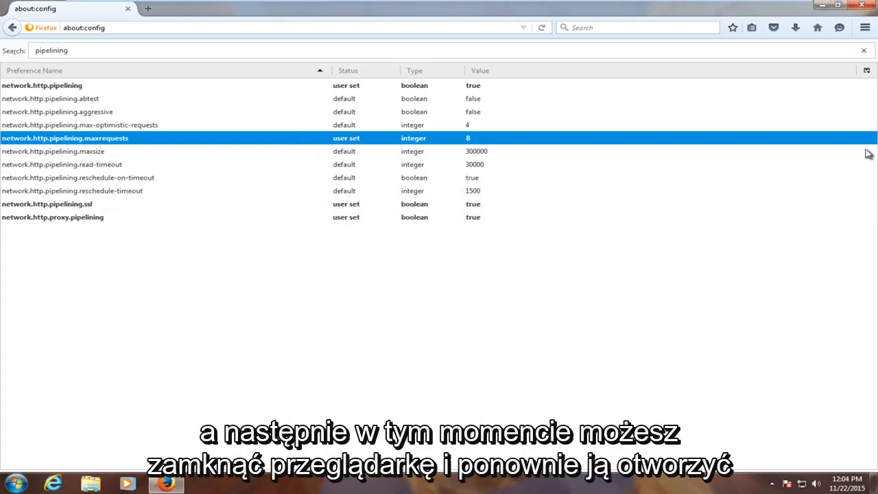
Close Firefox and relaunch it from the desktop shortcut.
click(862, 7)
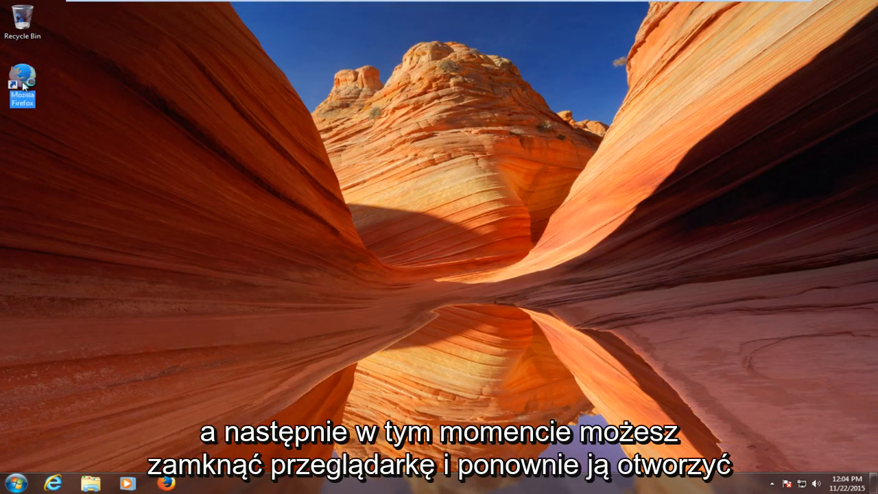
double_click(25, 74)
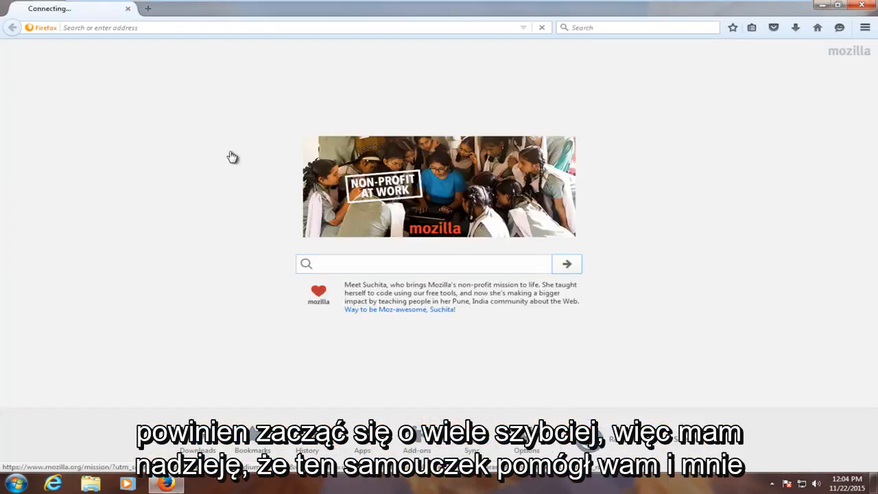